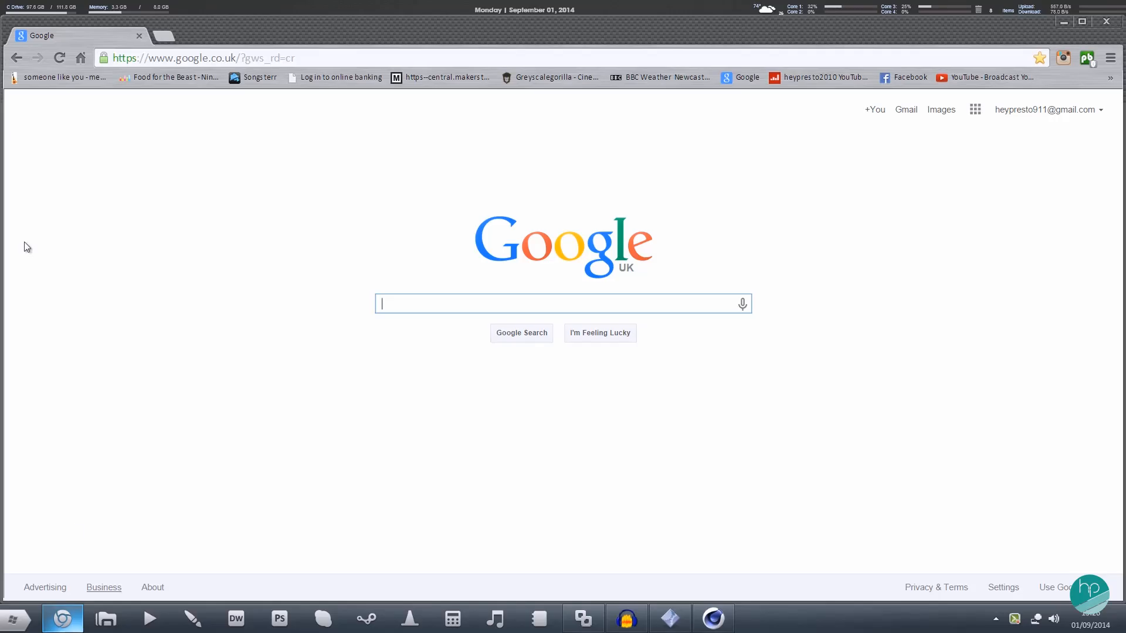
Step: Search Google for 'mineways' and reach the Mineways downloads page on realtimerendering.com
{"action": "type", "text": "mineways"}
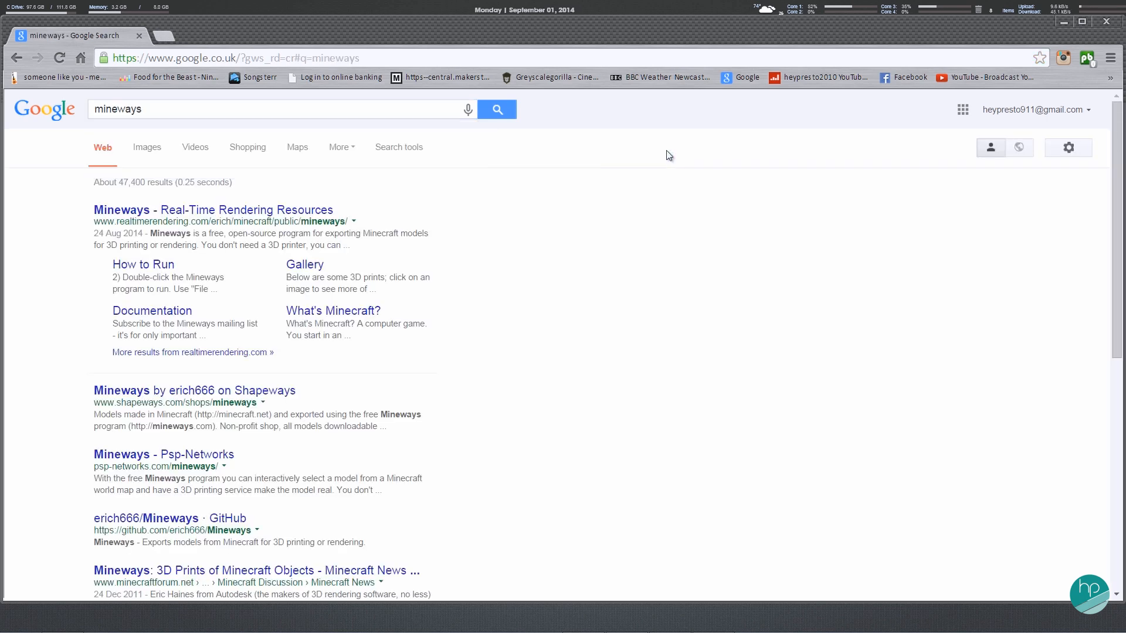
{"action": "left_click", "coordinate": [212, 210]}
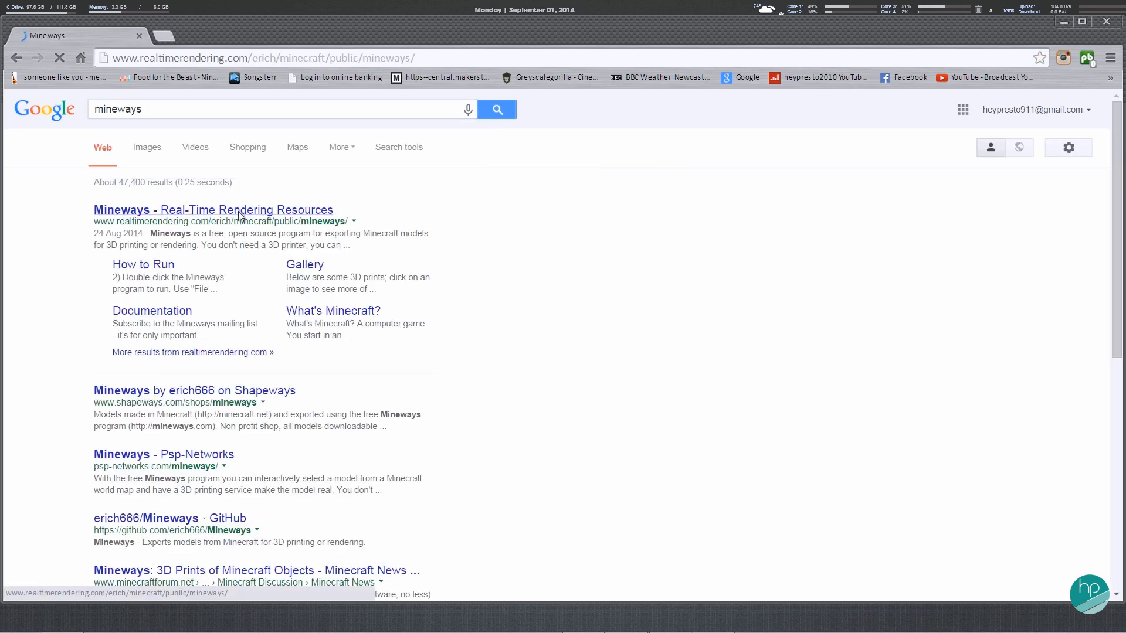
{"action": "left_click", "coordinate": [212, 209]}
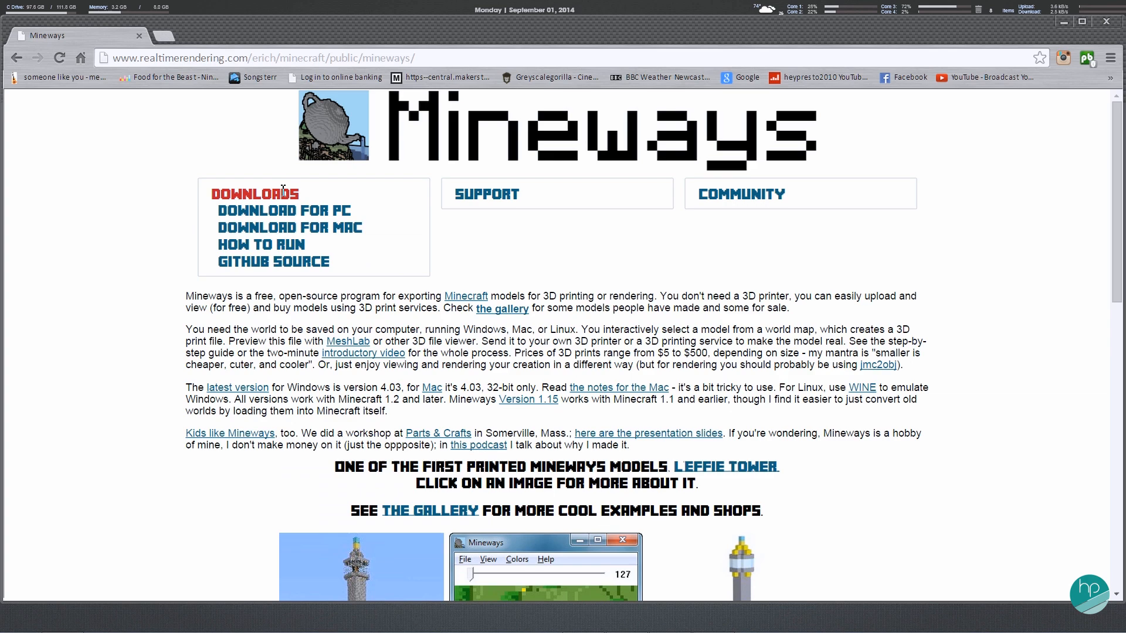
{"action": "mouse_move", "coordinate": [281, 211]}
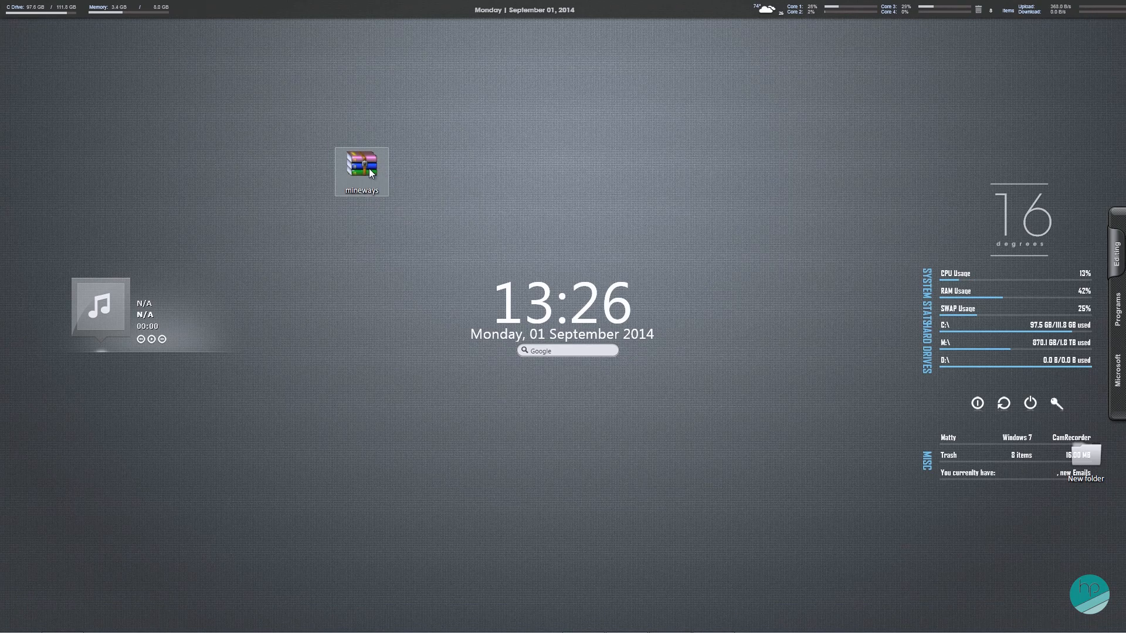
Step: Extract the mineways zip into a desktop folder and launch the Mineways application
{"action": "right_click", "coordinate": [362, 171]}
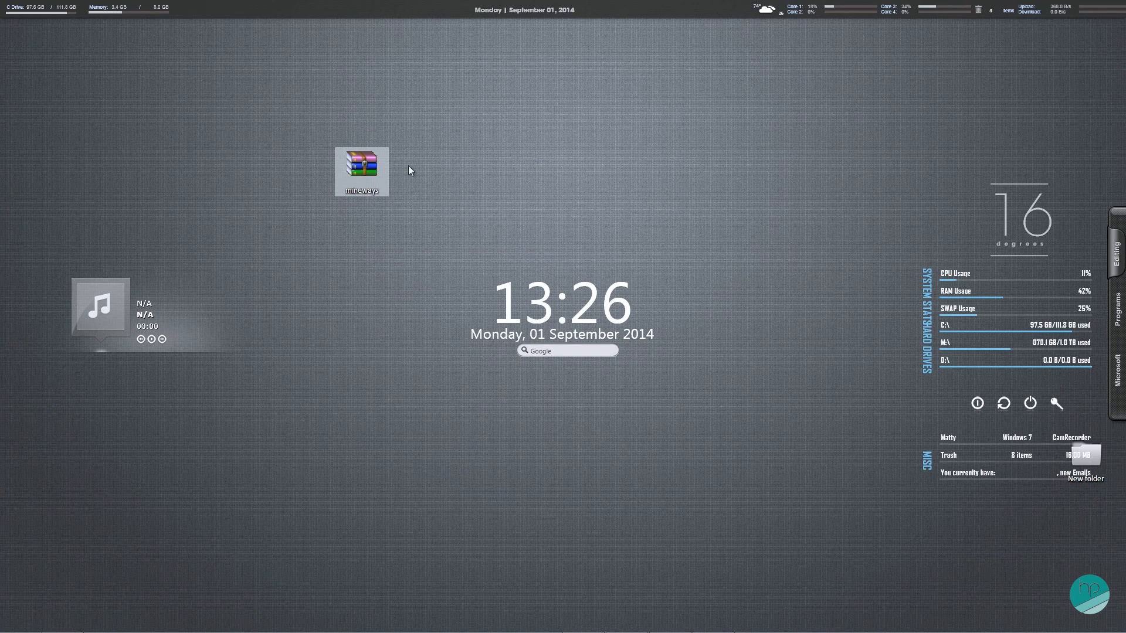
{"action": "mouse_move", "coordinate": [351, 160]}
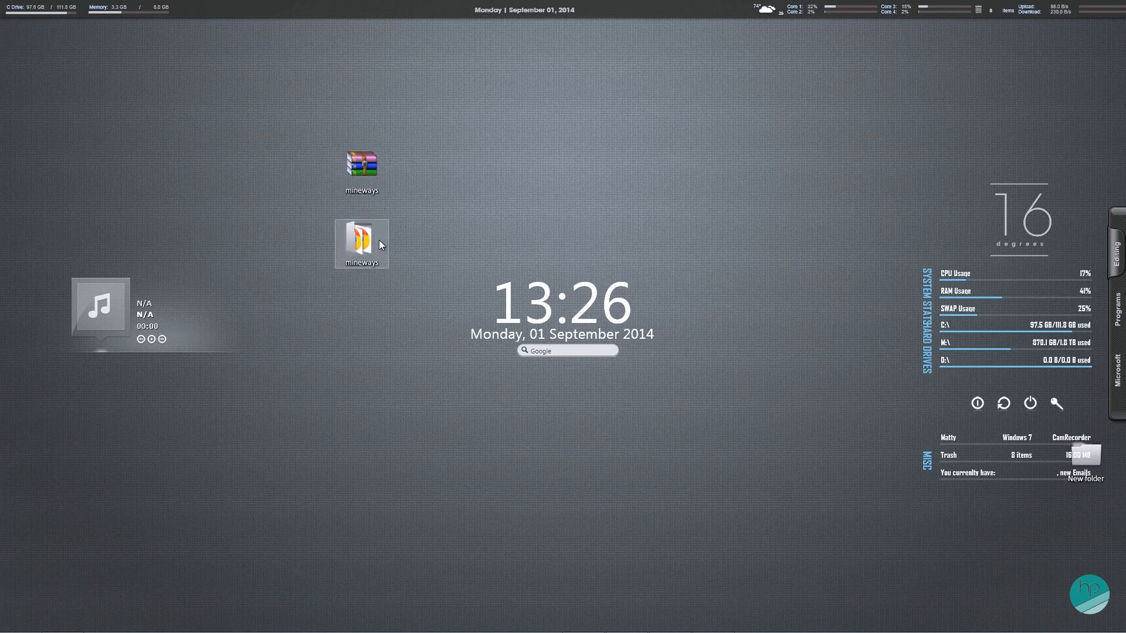
{"action": "double_click", "coordinate": [361, 243]}
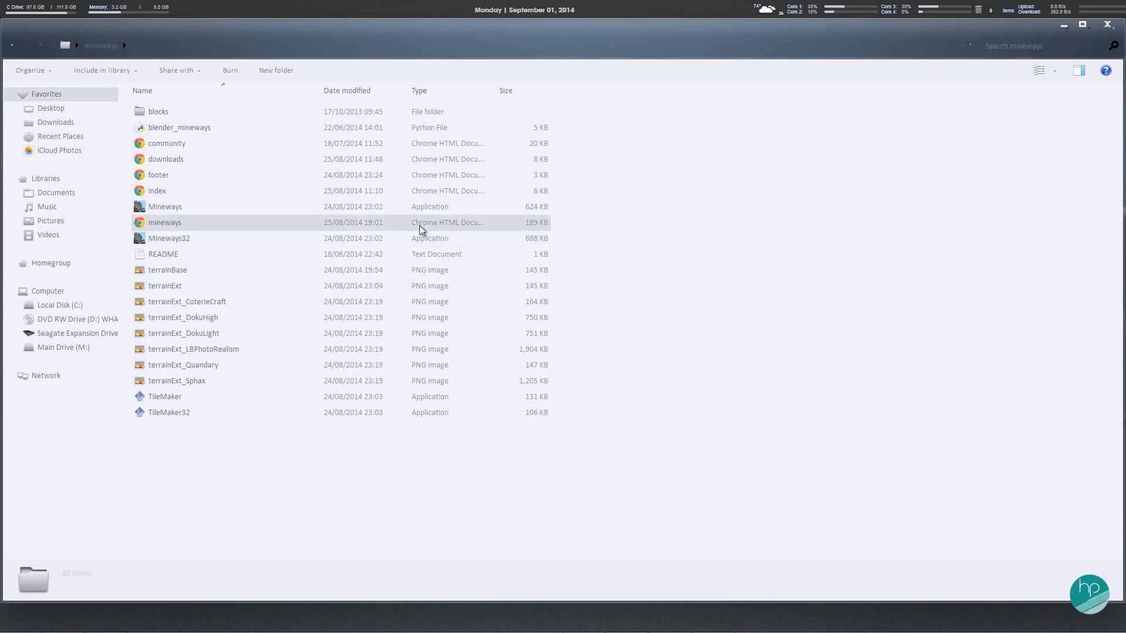
{"action": "double_click", "coordinate": [166, 206]}
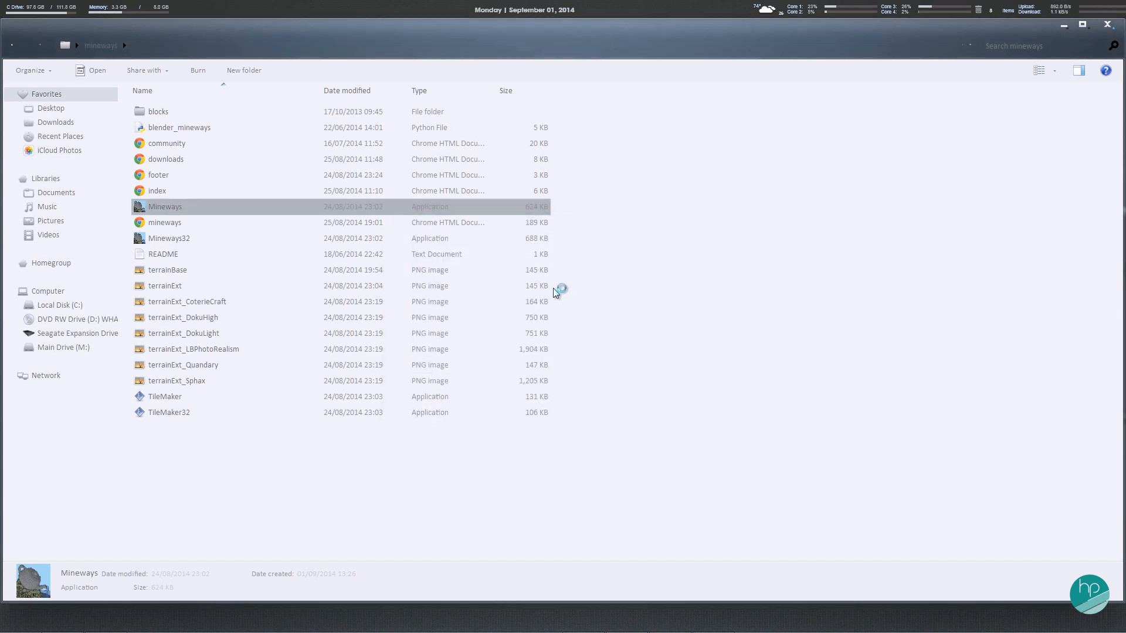
{"action": "double_click", "coordinate": [164, 206]}
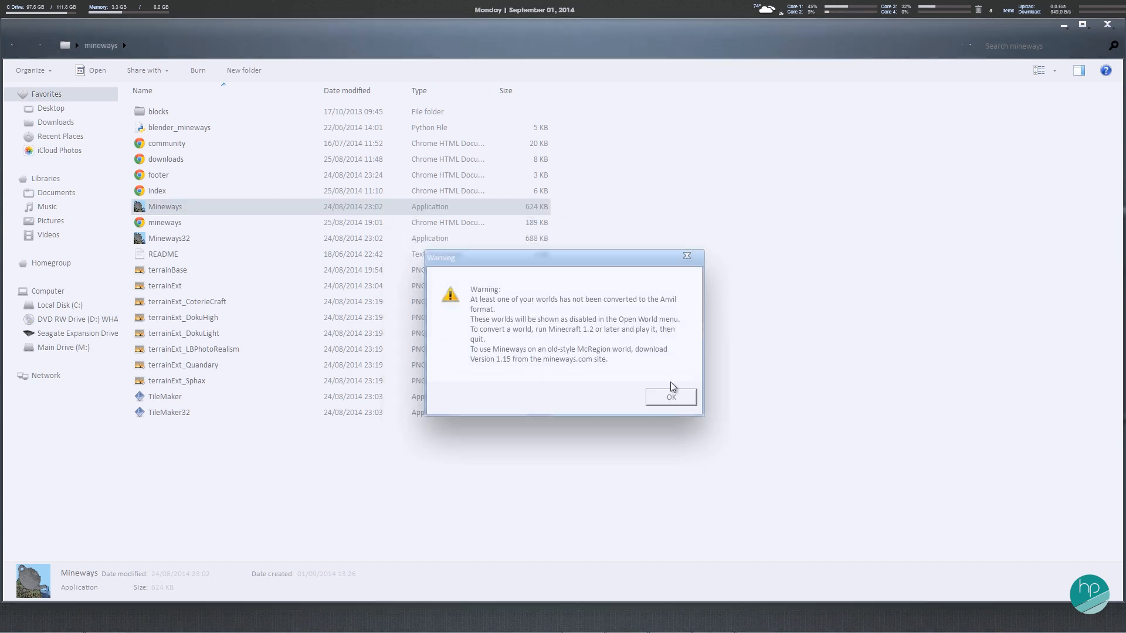
Step: Dismiss the Anvil-format warning and load the Temple Run world from the saved worlds
{"action": "left_click", "coordinate": [670, 397]}
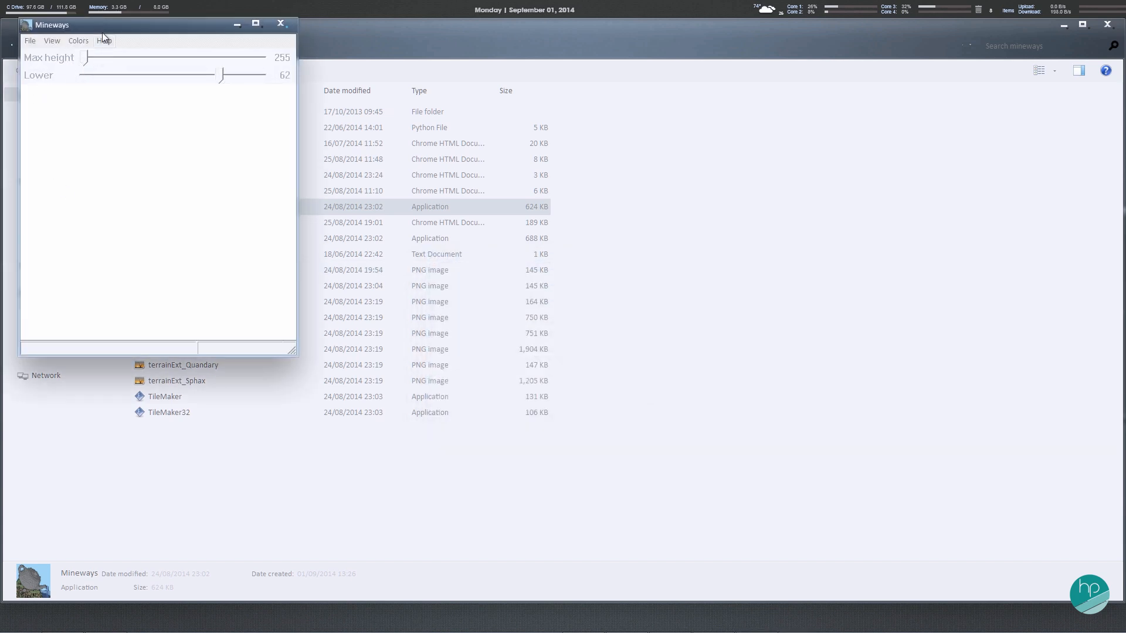
{"action": "left_click", "coordinate": [285, 161]}
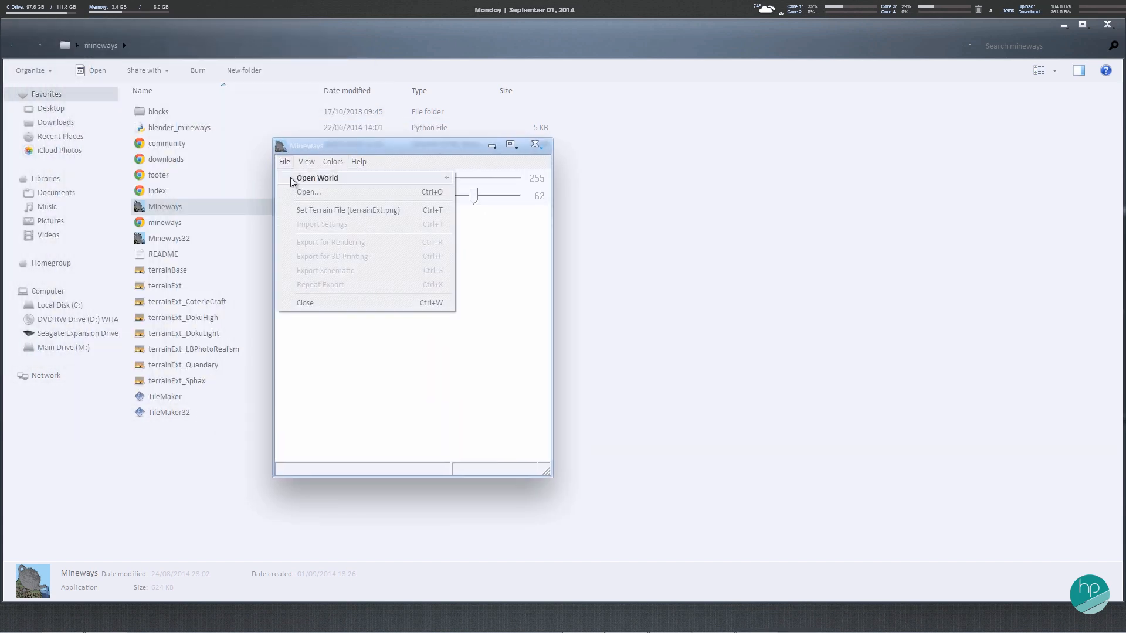
{"action": "left_click", "coordinate": [318, 177]}
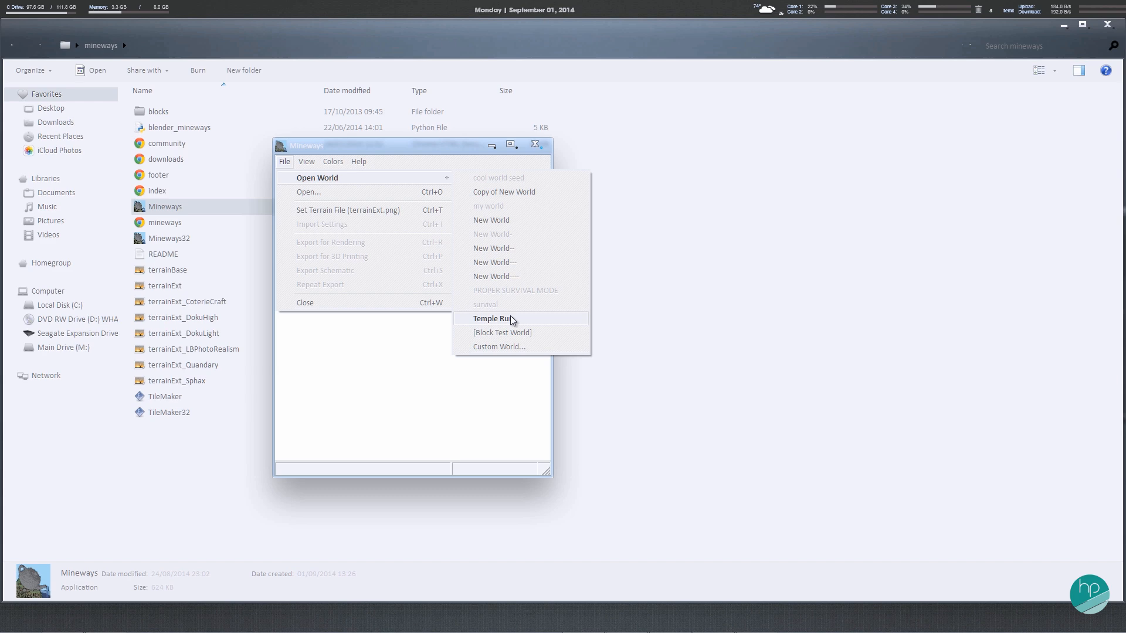
{"action": "left_click", "coordinate": [492, 318]}
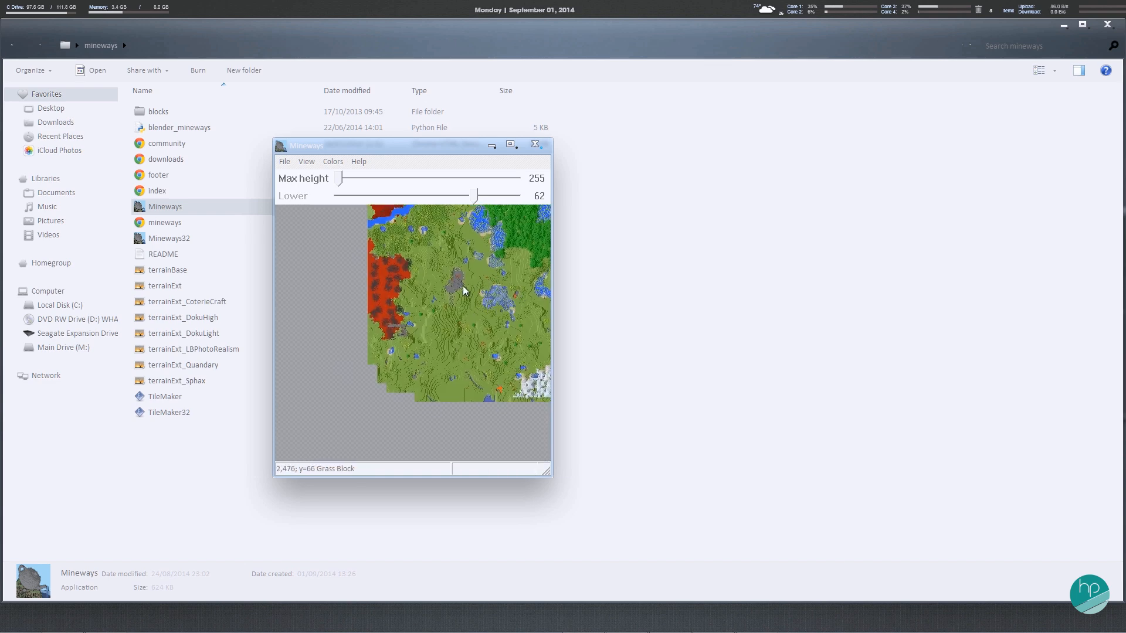
{"action": "mouse_move", "coordinate": [517, 233]}
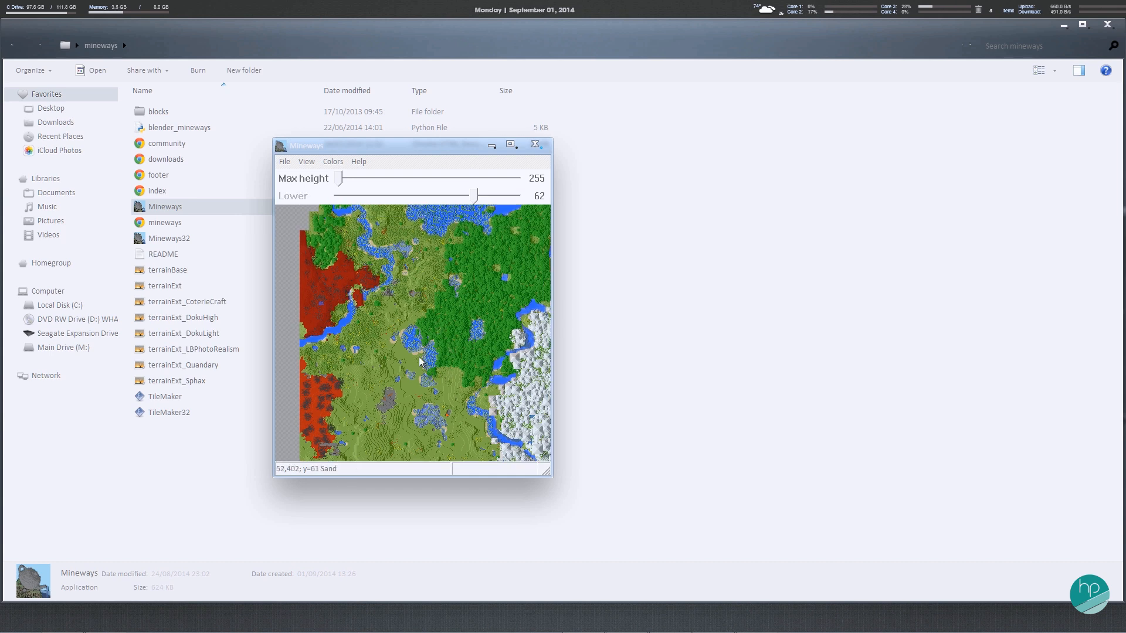
{"action": "mouse_move", "coordinate": [391, 303]}
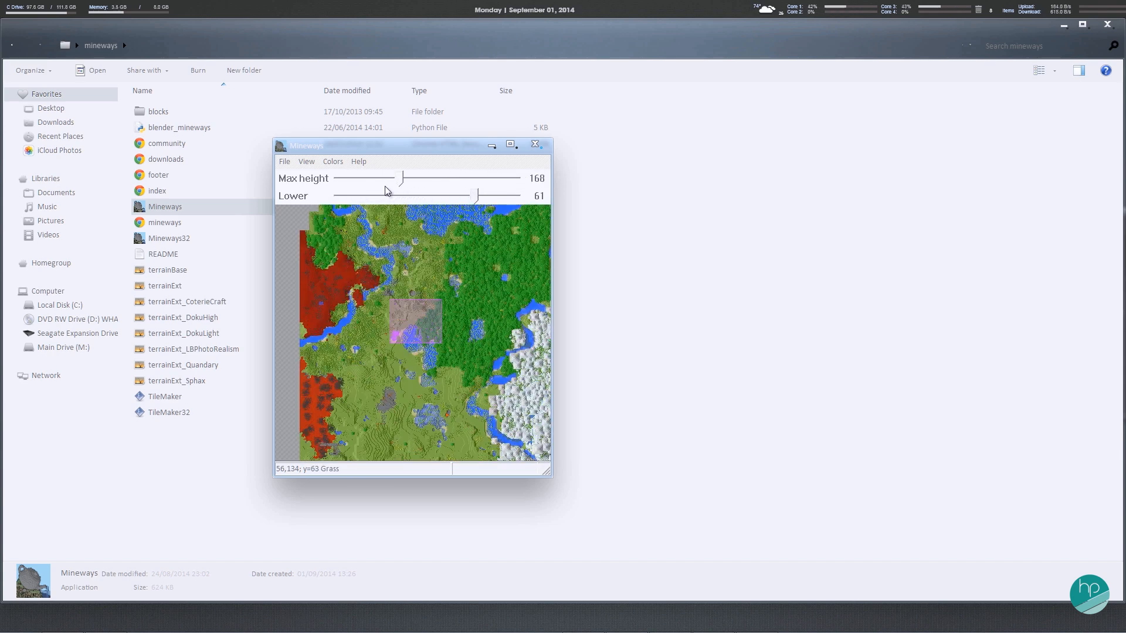
Step: Drag the height slider until the maximum height reads 171, keeping the lower limit at 61
{"action": "left_click_drag", "start_coordinate": [403, 177], "coordinate": [451, 177]}
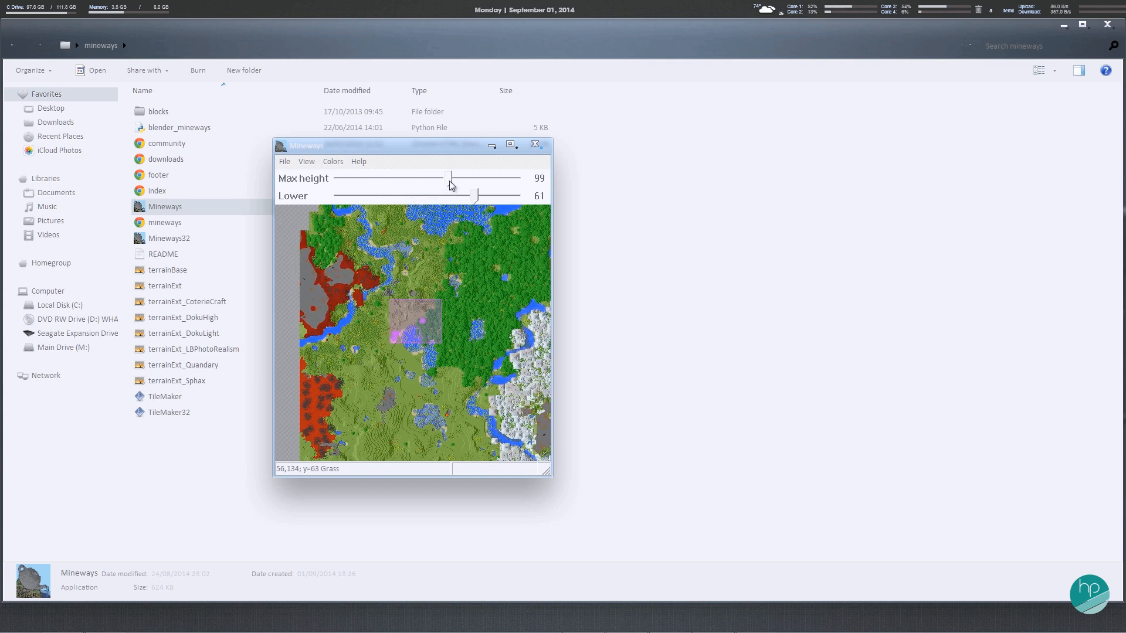
{"action": "left_click_drag", "start_coordinate": [451, 177], "coordinate": [359, 177]}
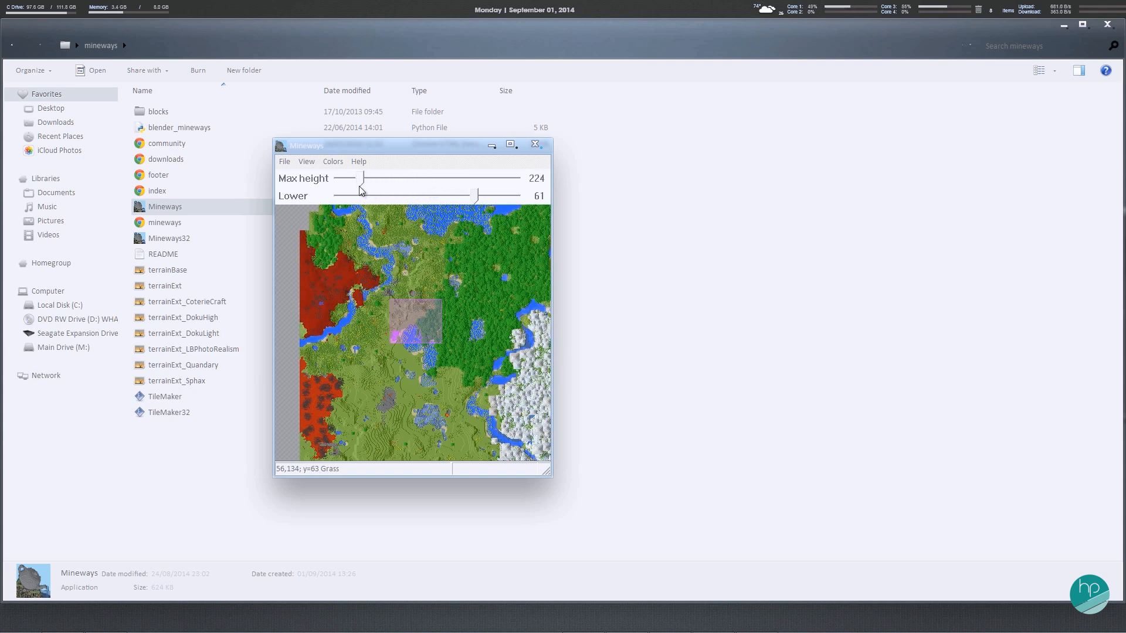
{"action": "left_click_drag", "start_coordinate": [364, 177], "coordinate": [403, 178]}
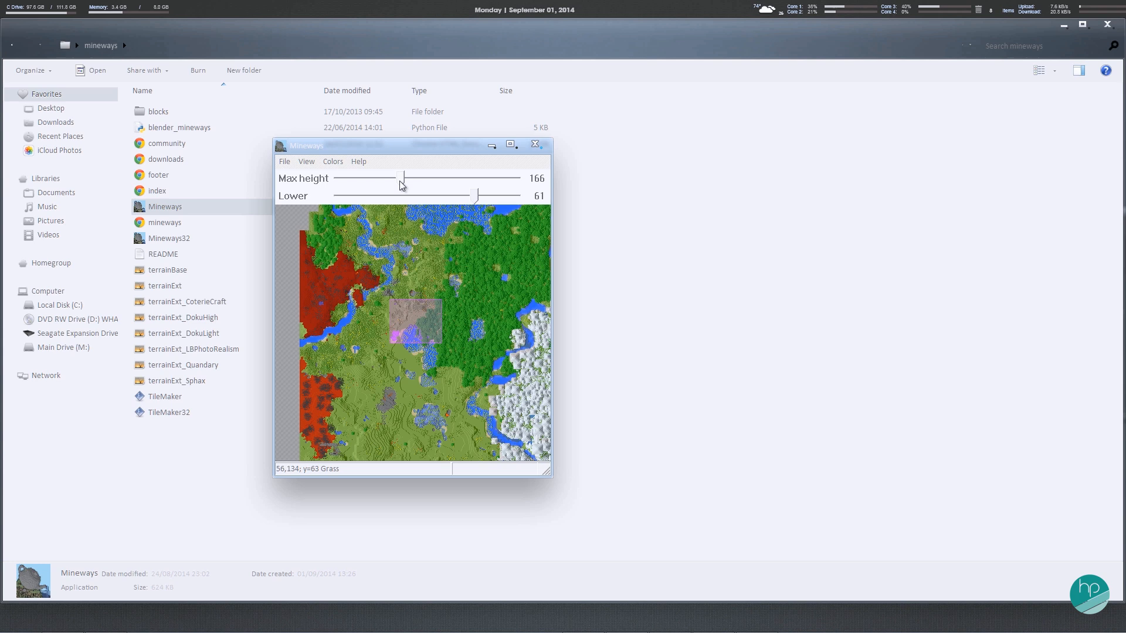
{"action": "left_click_drag", "start_coordinate": [403, 177], "coordinate": [420, 177]}
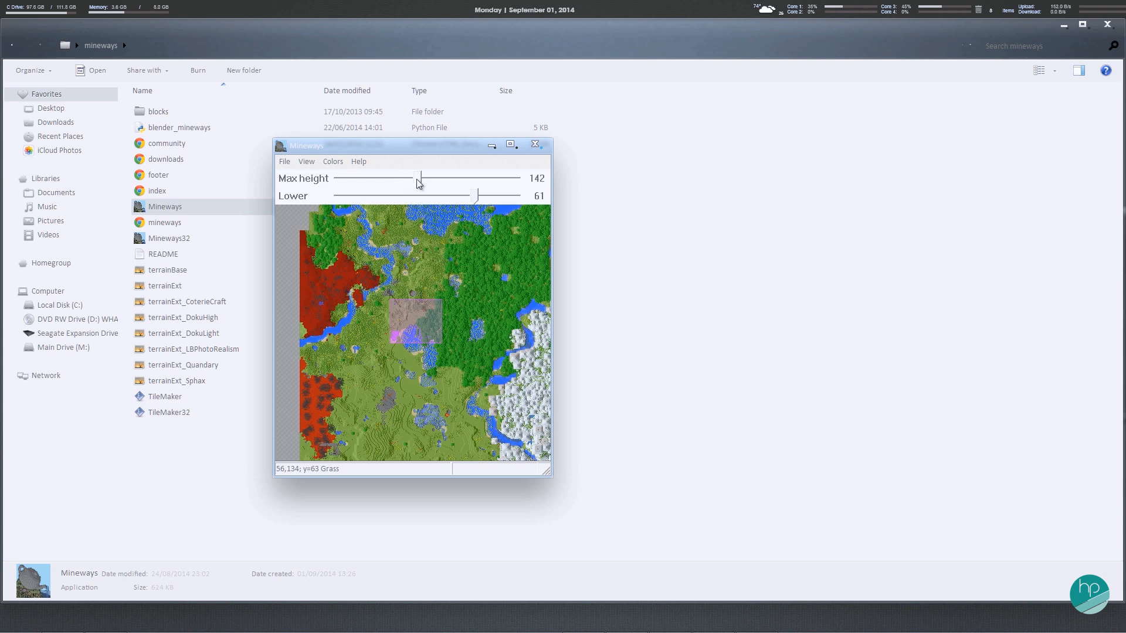
{"action": "left_click_drag", "start_coordinate": [422, 179], "coordinate": [400, 178]}
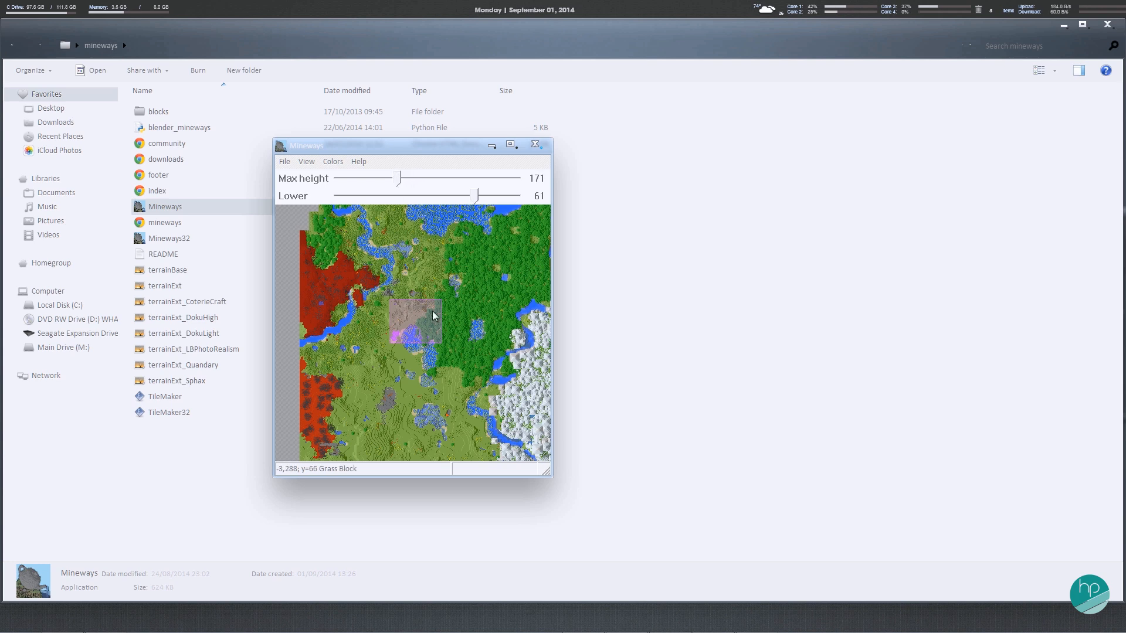
{"action": "mouse_move", "coordinate": [284, 161]}
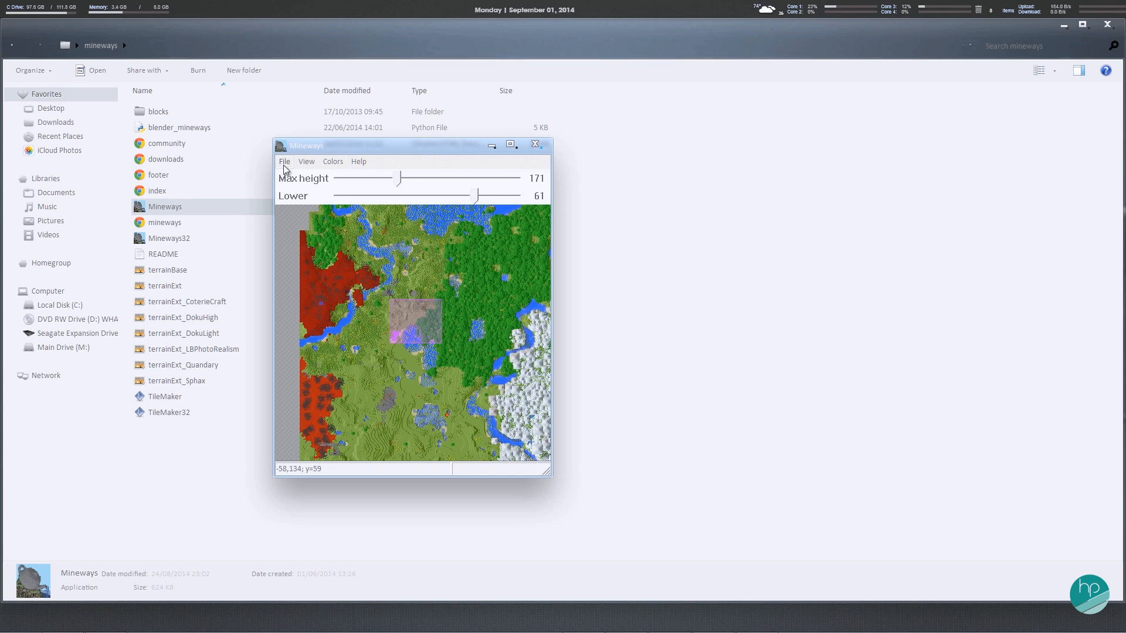
Step: Export the marked area for rendering as the OBJ file 'tutorial' on the Desktop
{"action": "left_click", "coordinate": [284, 161]}
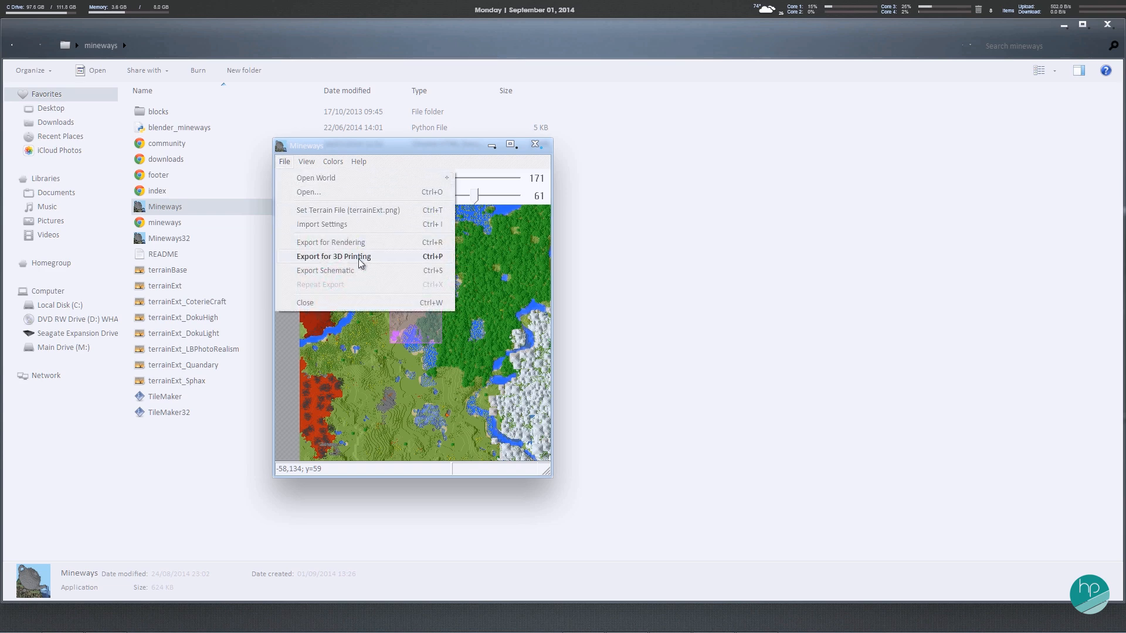
{"action": "left_click", "coordinate": [333, 257]}
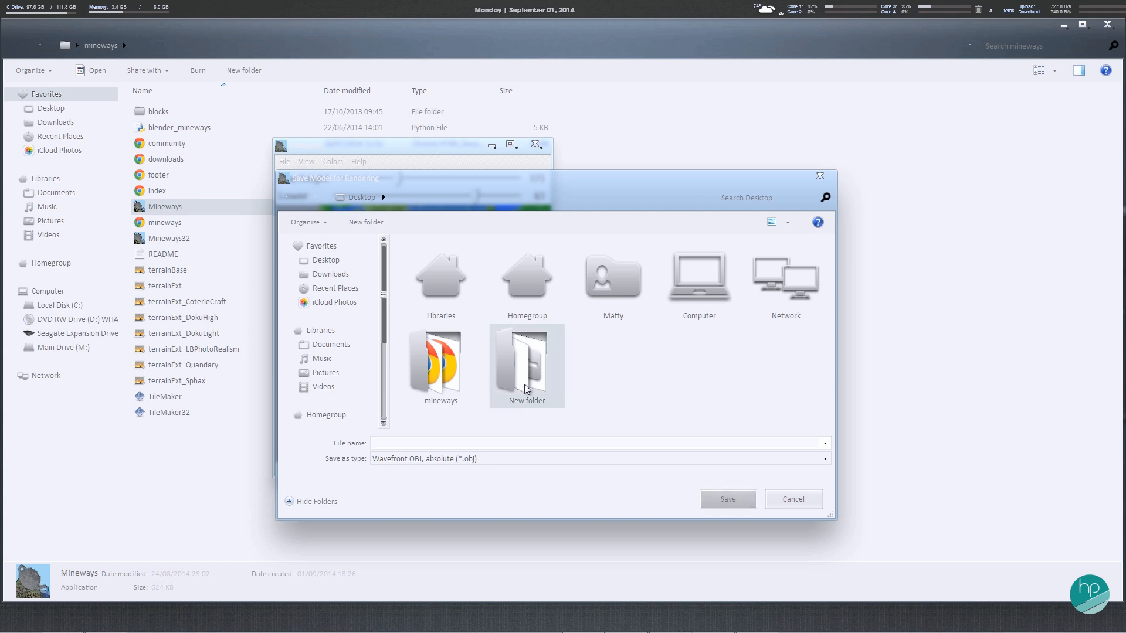
{"action": "type", "text": "tutorial"}
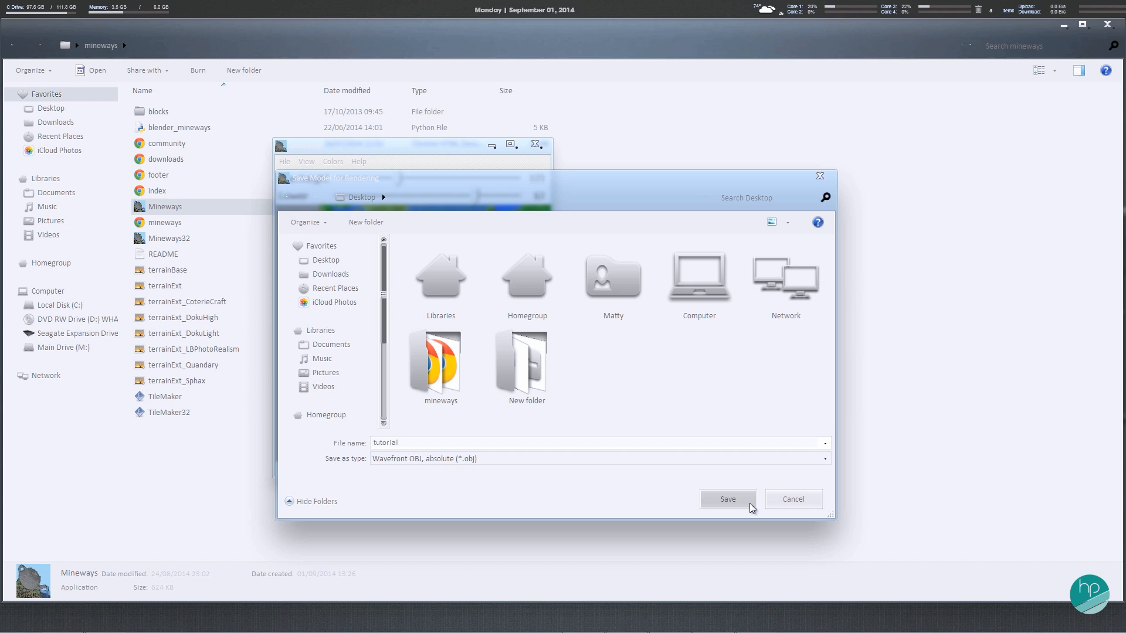
{"action": "left_click", "coordinate": [727, 499]}
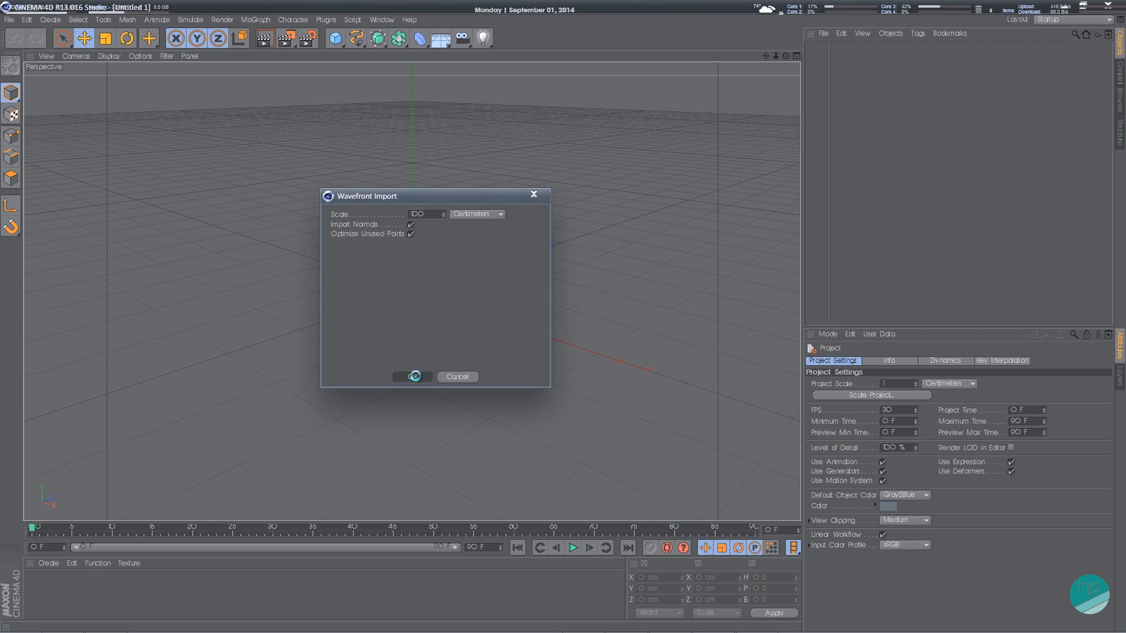
Step: Accept the Wavefront import of tutorial.obj and open all its materials in the Material Editor
{"action": "left_click", "coordinate": [410, 376]}
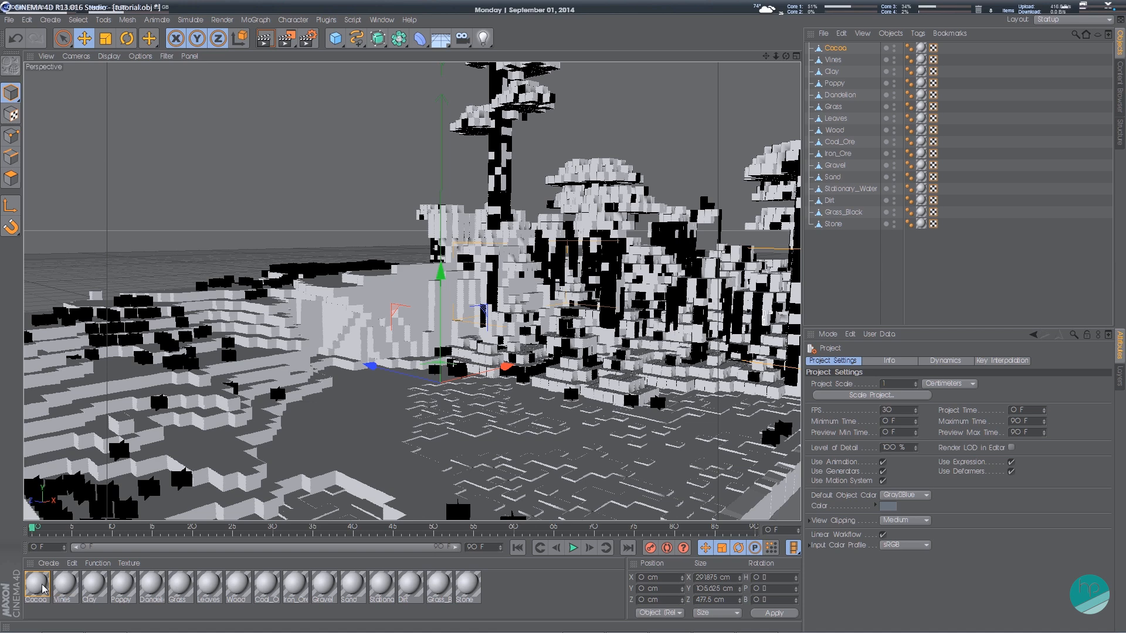
{"action": "double_click", "coordinate": [36, 583]}
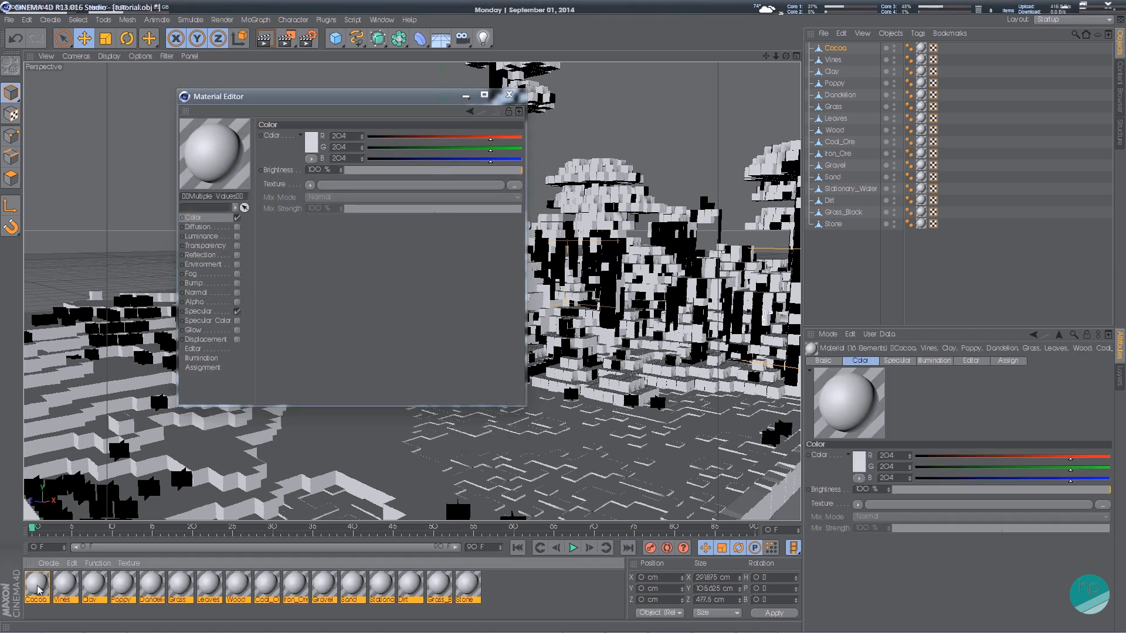
{"action": "mouse_move", "coordinate": [248, 239]}
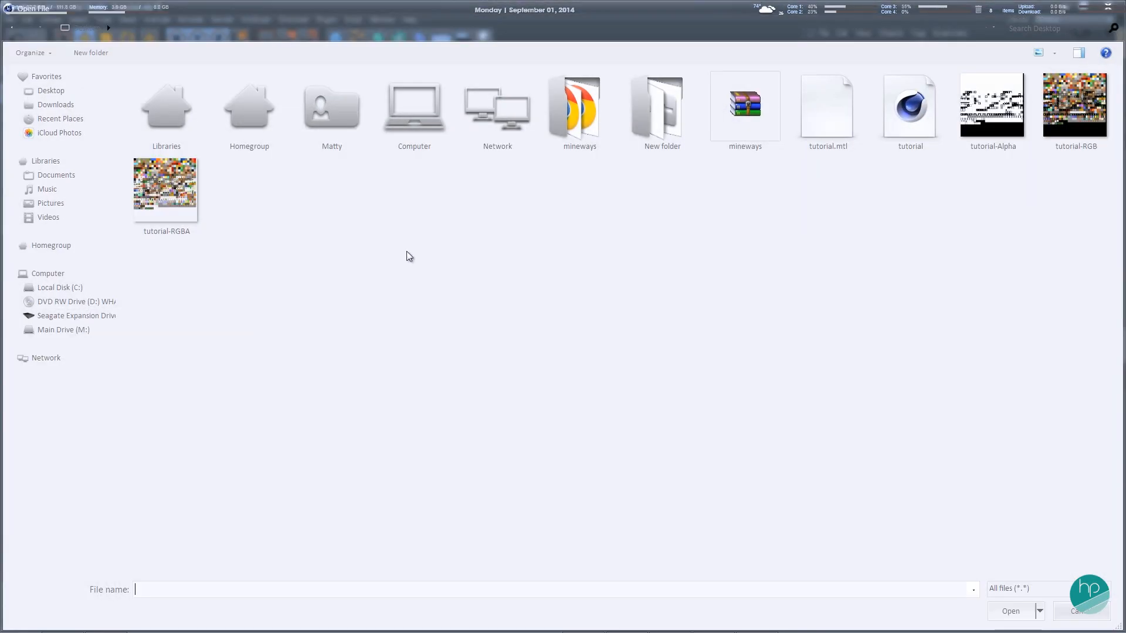
Step: Load tutorial-RGBA.png as the Color texture and set its sampling to None
{"action": "left_click", "coordinate": [1074, 107]}
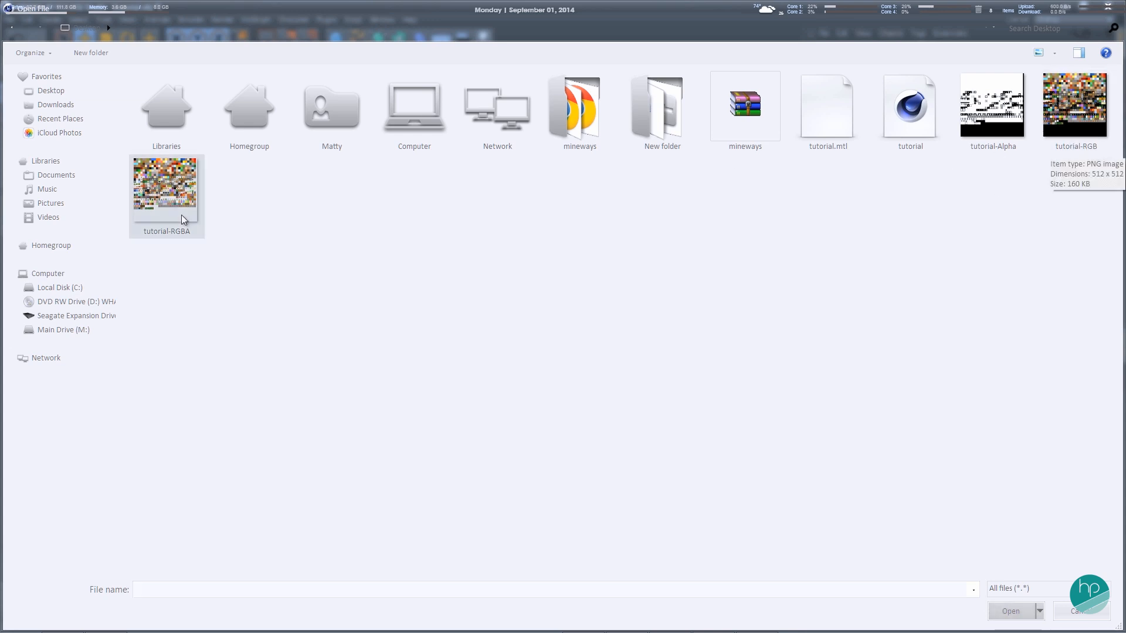
{"action": "double_click", "coordinate": [166, 189]}
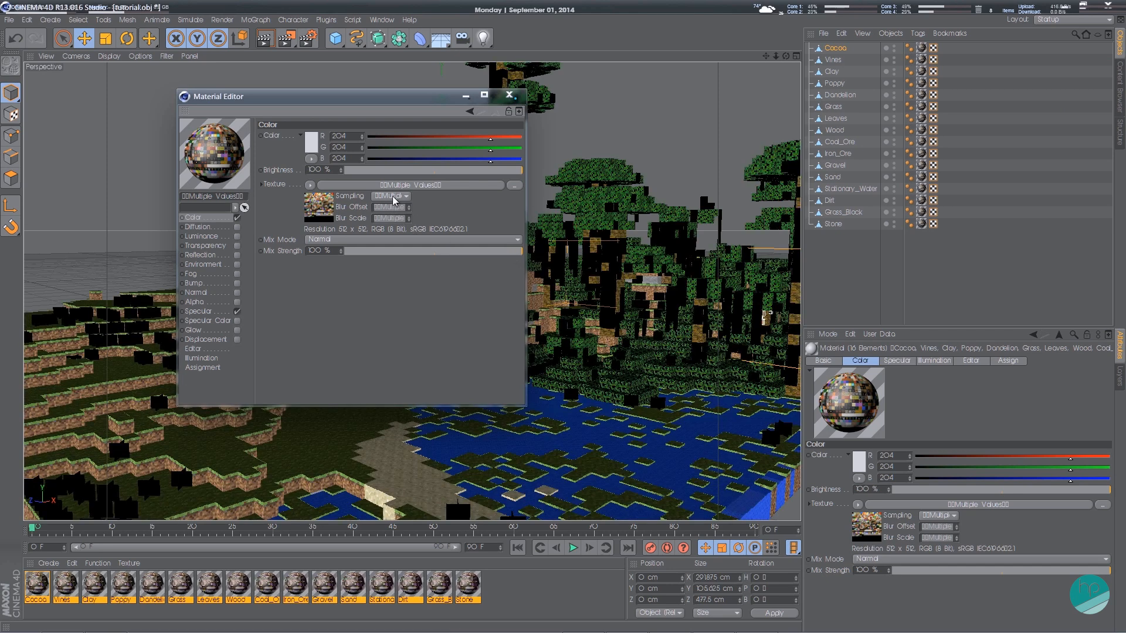
{"action": "left_click", "coordinate": [390, 196]}
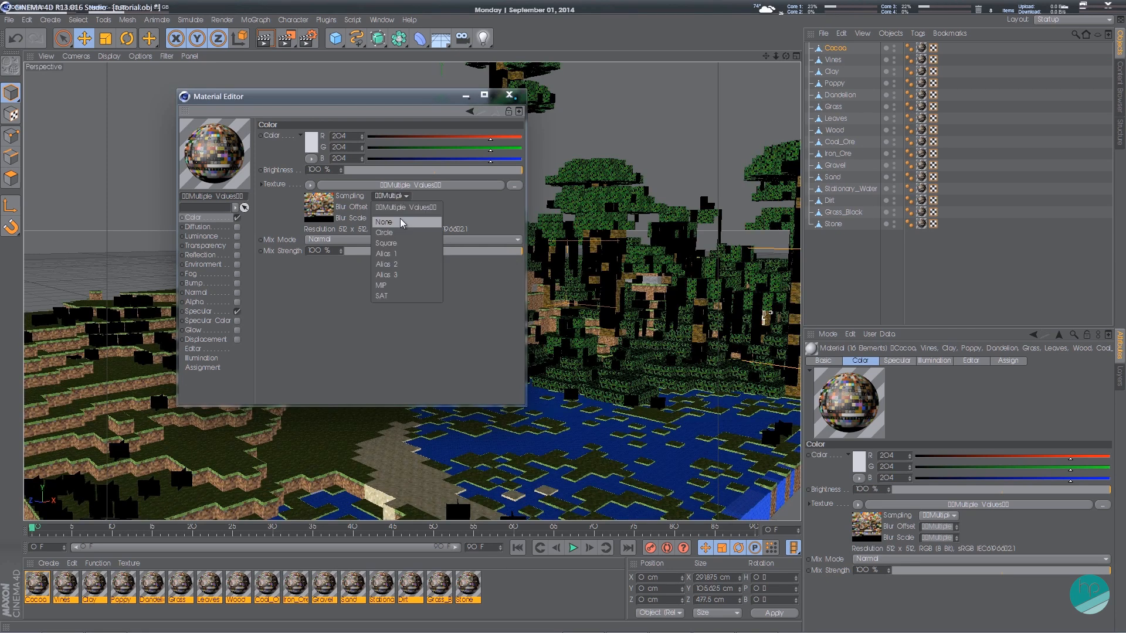
{"action": "left_click", "coordinate": [386, 222]}
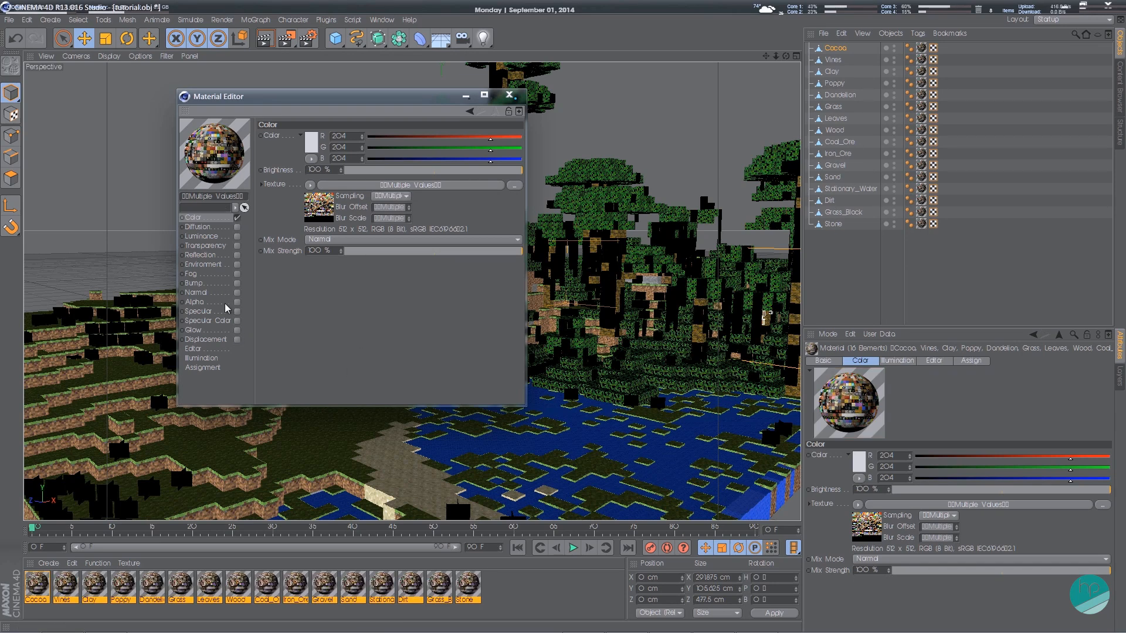
{"action": "mouse_move", "coordinate": [257, 275]}
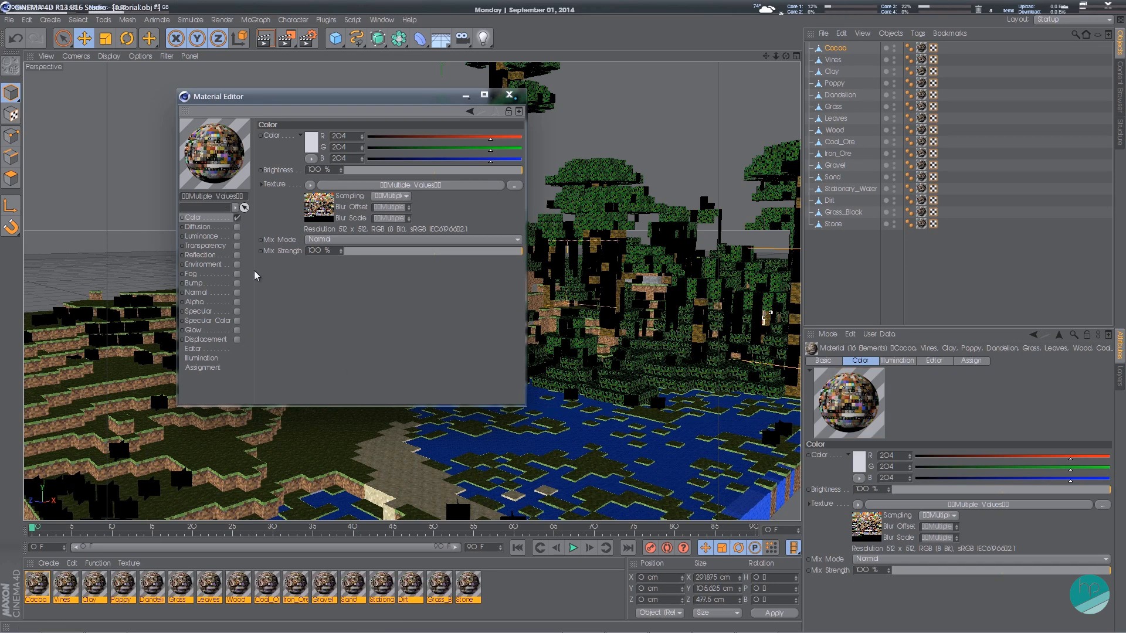
Step: Enable Alpha using the tutorial-Alpha image with sampling None, then close the Material Editor
{"action": "left_click", "coordinate": [194, 301]}
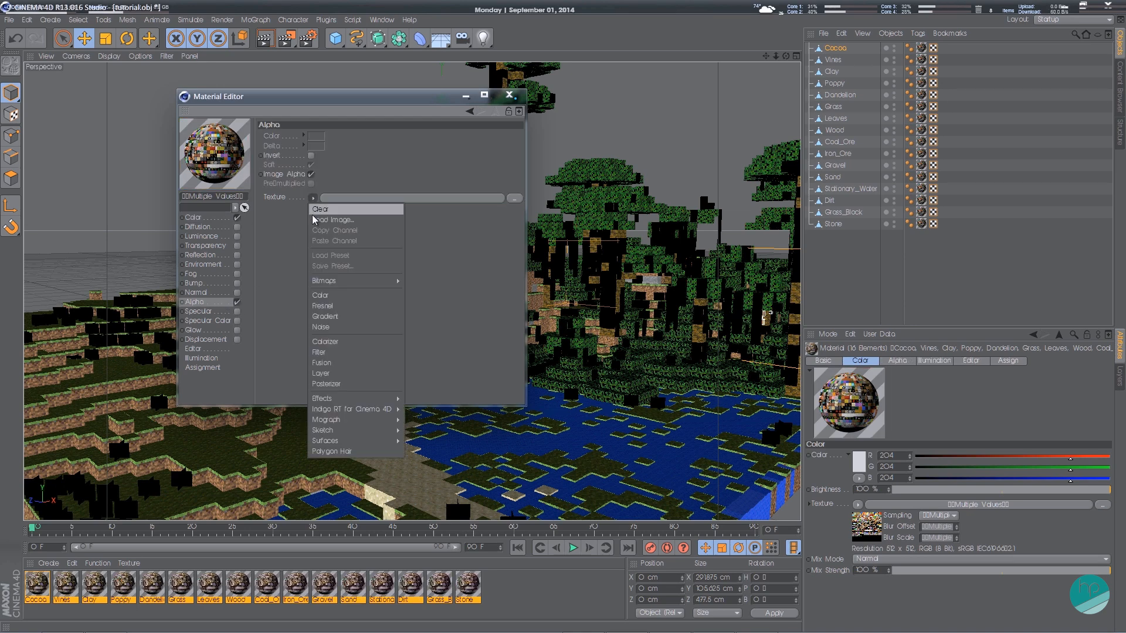
{"action": "left_click", "coordinate": [332, 220]}
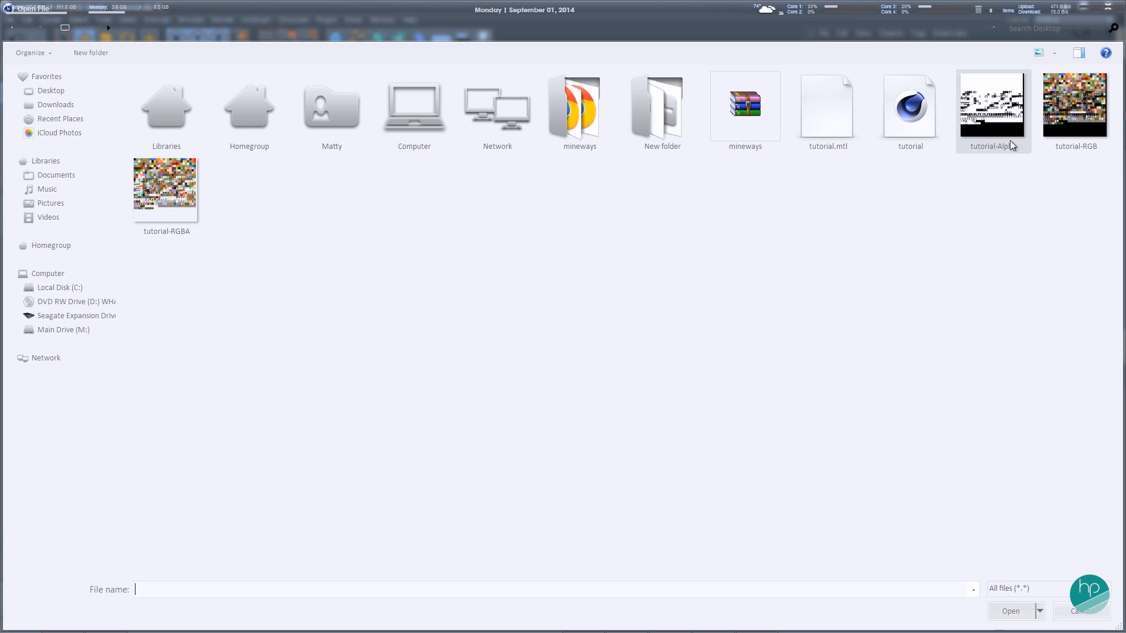
{"action": "left_click", "coordinate": [166, 186]}
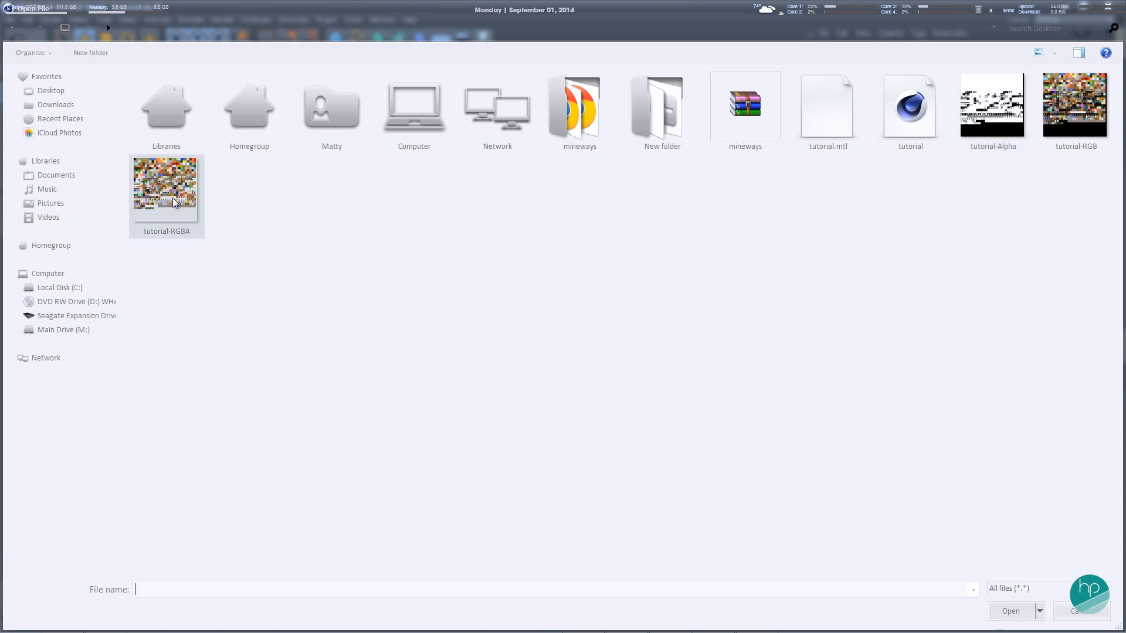
{"action": "double_click", "coordinate": [166, 182]}
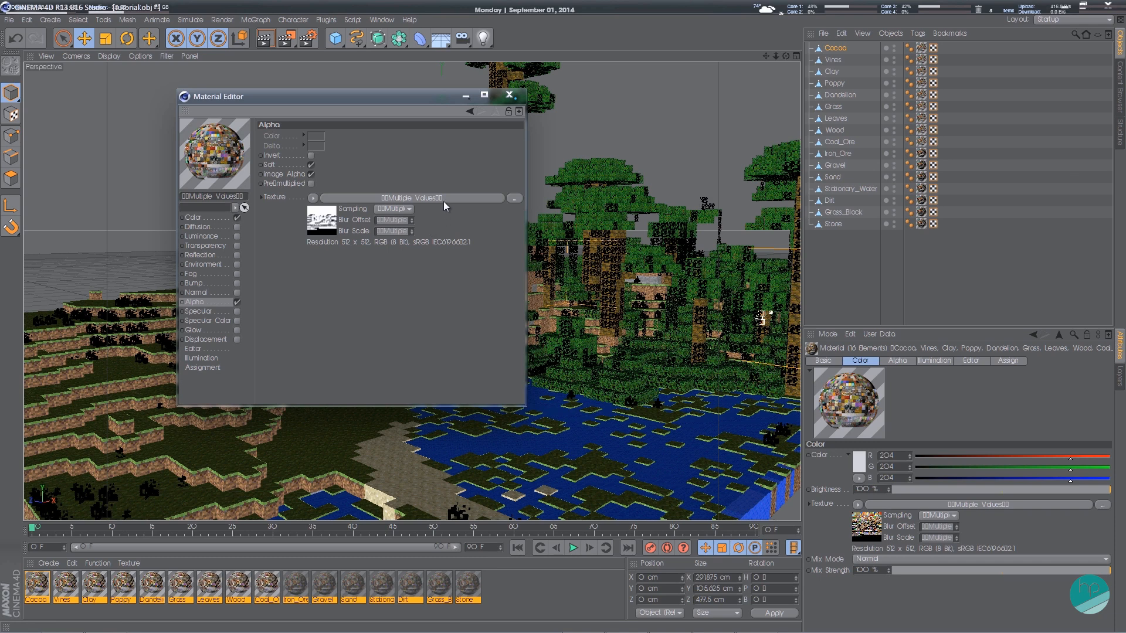
{"action": "left_click", "coordinate": [394, 209]}
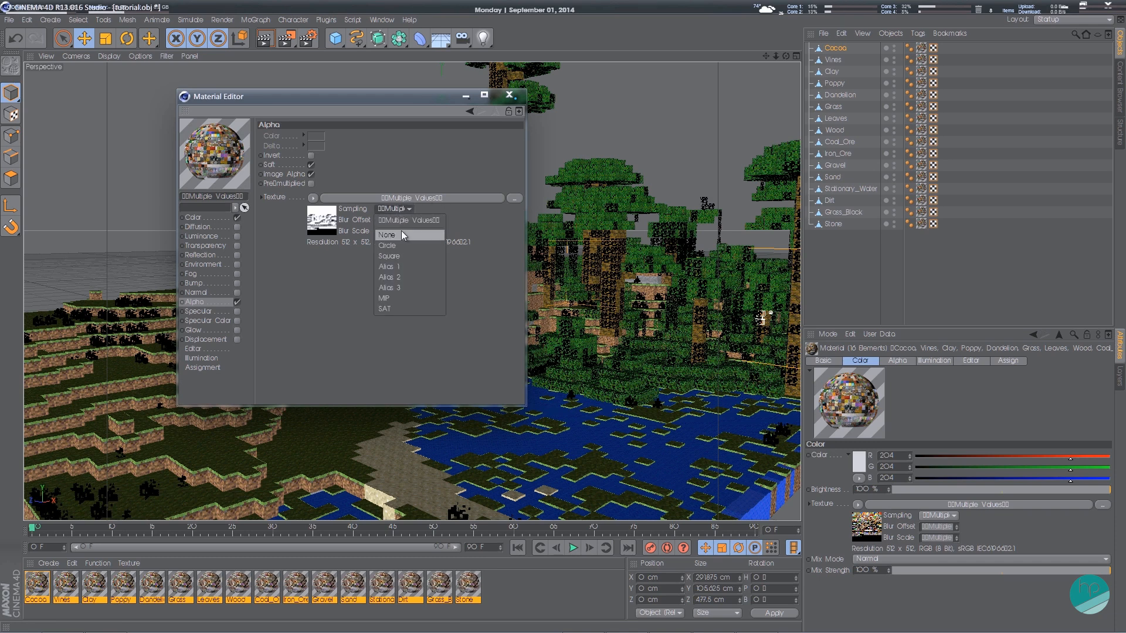
{"action": "left_click", "coordinate": [387, 234]}
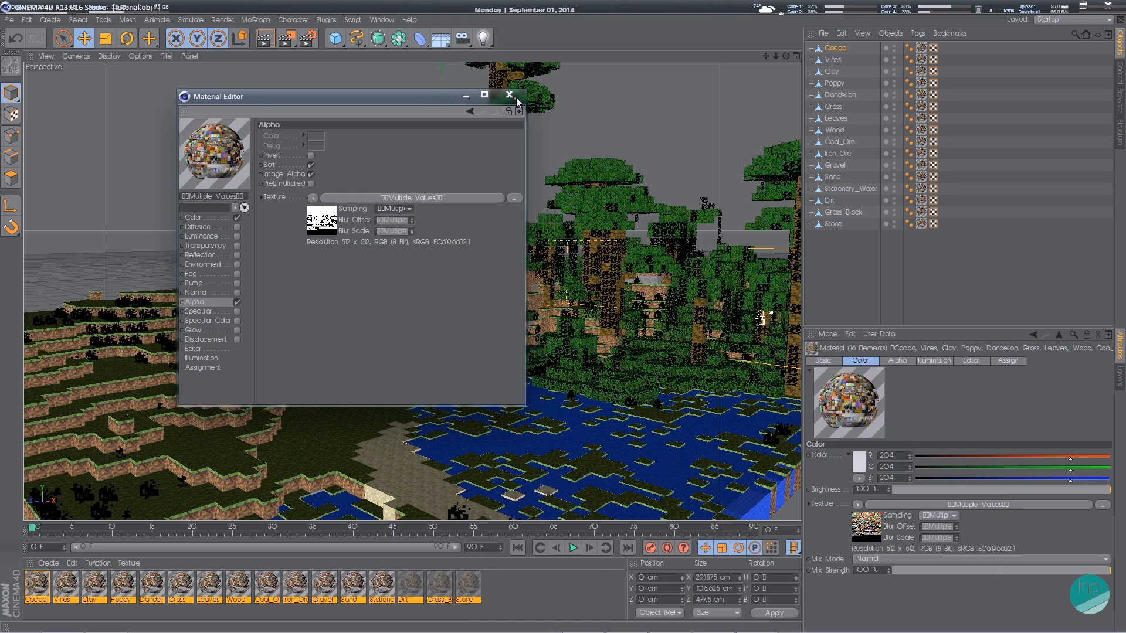
{"action": "left_click", "coordinate": [509, 95]}
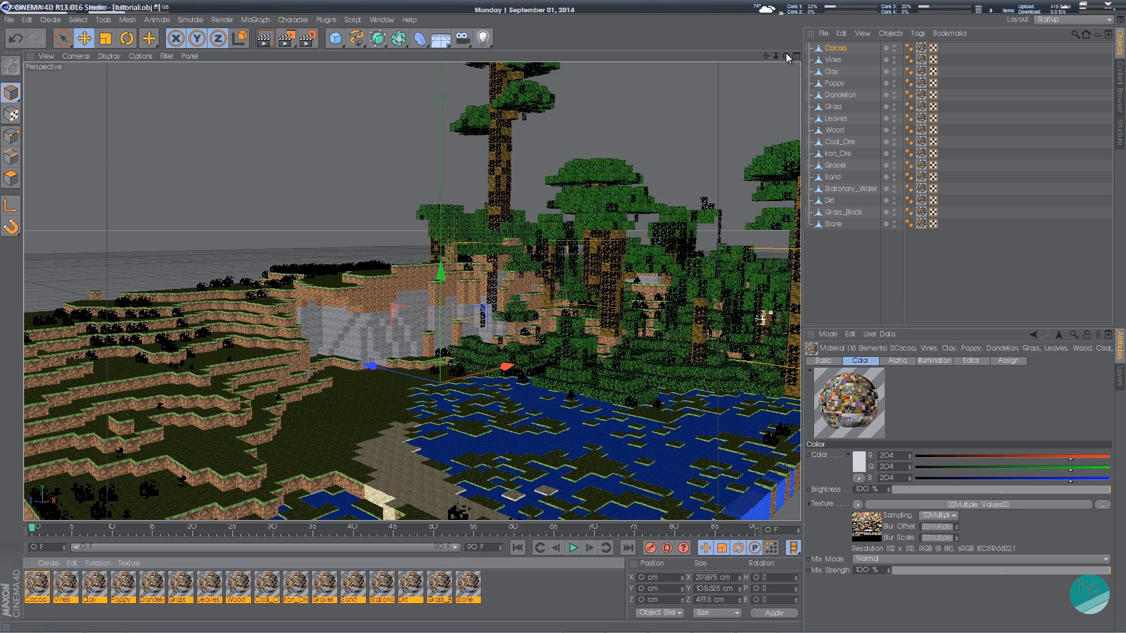